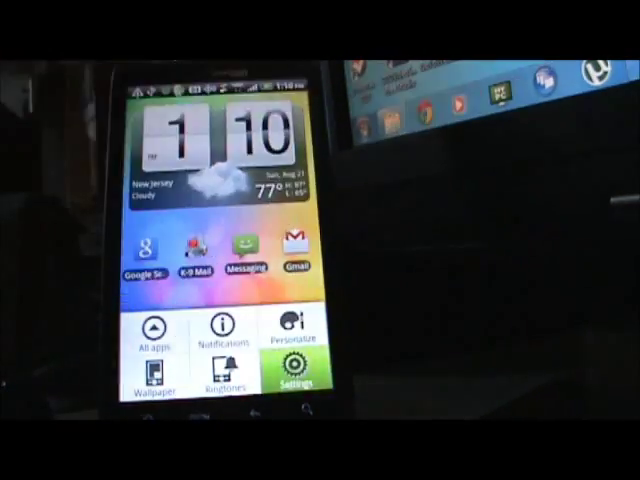
# Step: Set the phone's Connect to PC connection type to Charge only
pyautogui.click(291, 378)
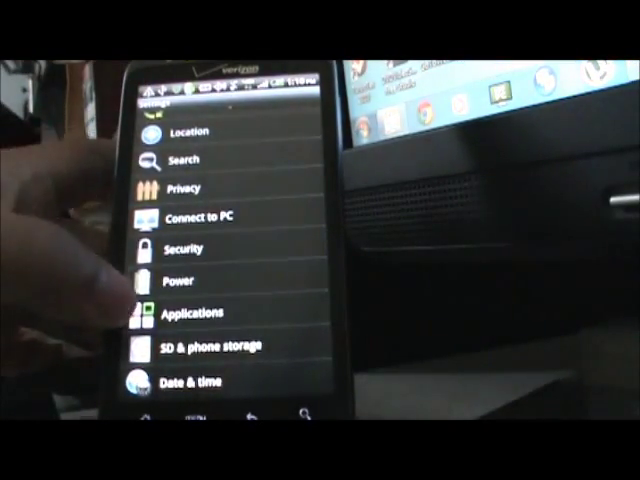
pyautogui.click(200, 312)
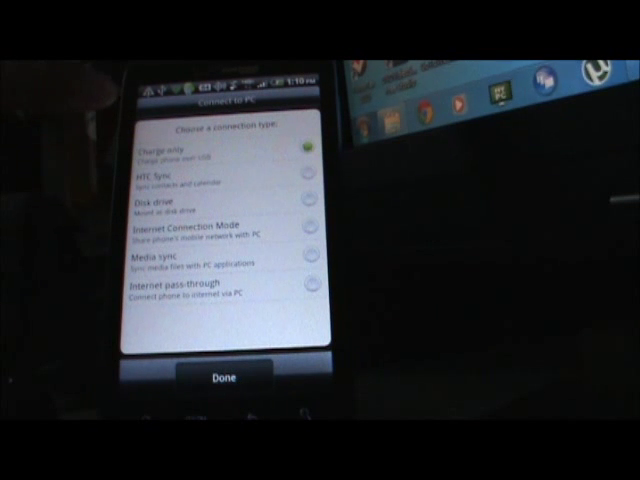
pyautogui.click(226, 378)
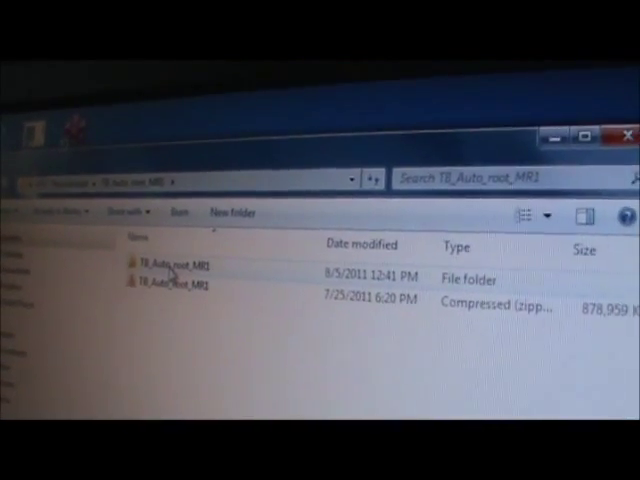
# Step: Open T8_Auto_root_MR1 and scroll to the START_ROOT_MR1 batch file
pyautogui.doubleClick(175, 265)
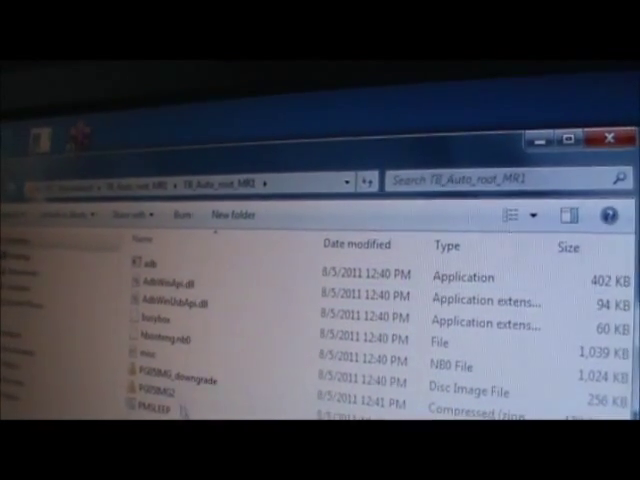
pyautogui.scroll(-3)
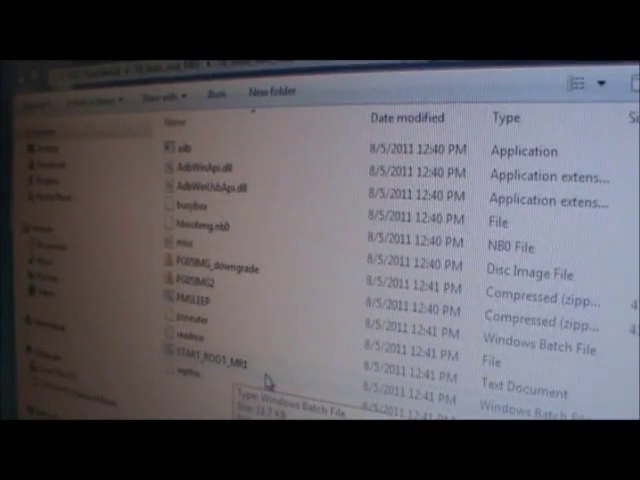
pyautogui.doubleClick(192, 351)
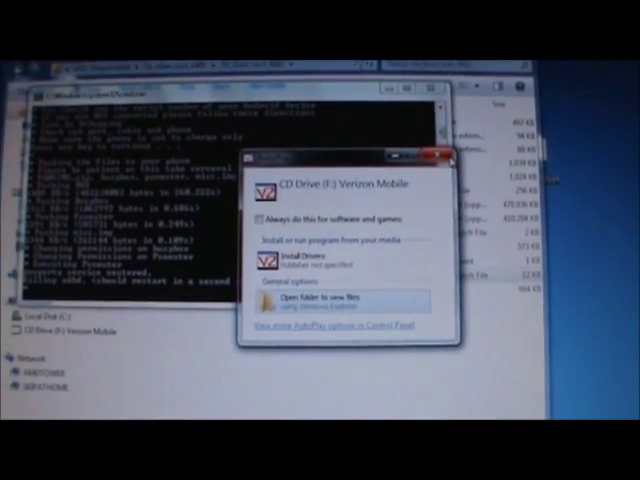
# Step: Close the AutoPlay popup for CD Drive (F:) Verizon Mobile
pyautogui.click(447, 157)
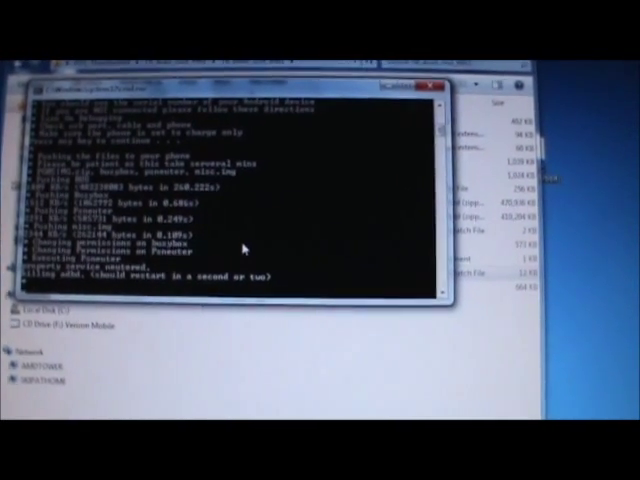